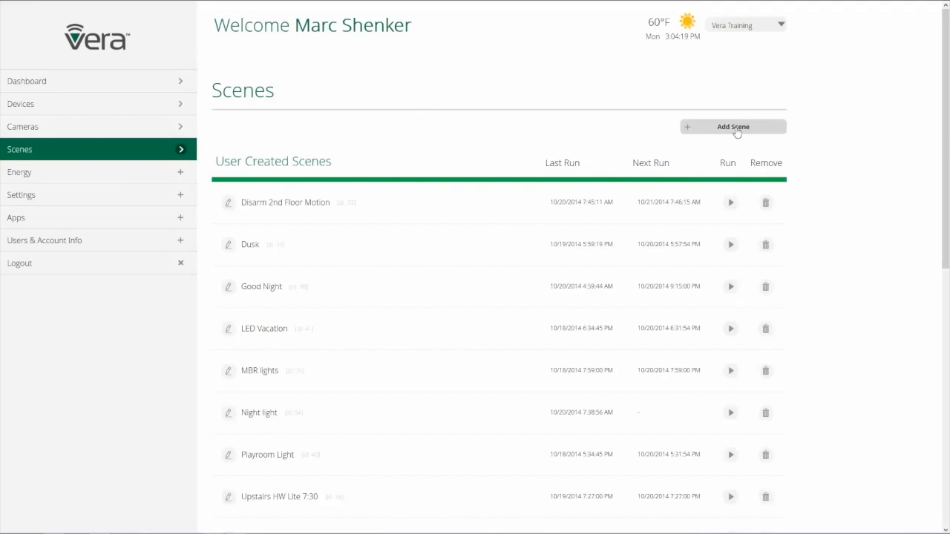
Start a new scene in Vera with Add Scene
{"action": "left_click", "coordinate": [732, 126]}
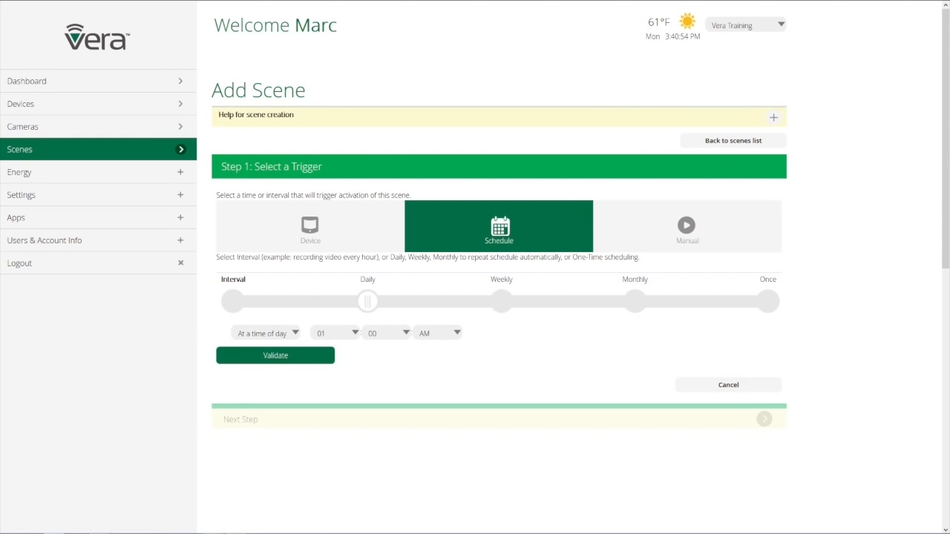
Switch the scene trigger to Manual and advance to the device actions step
{"action": "left_click", "coordinate": [687, 225]}
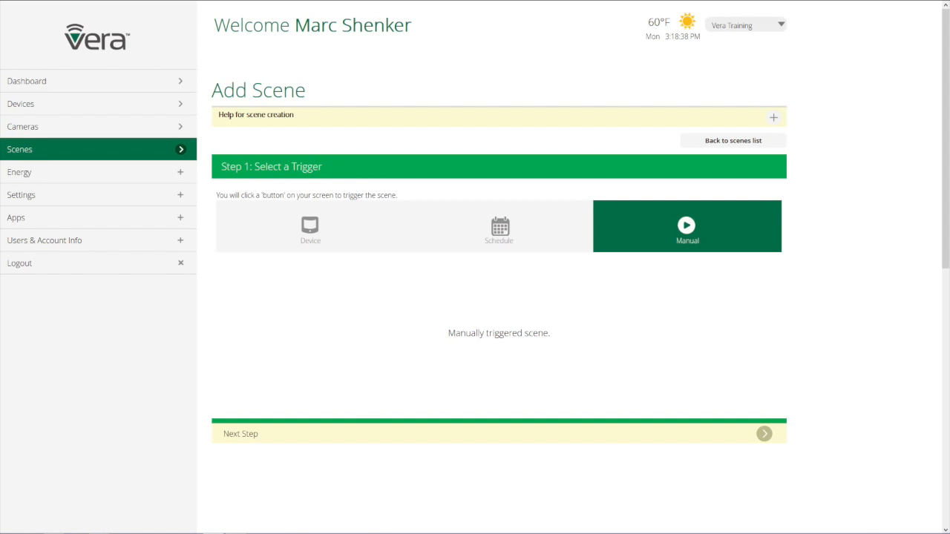
{"action": "left_click", "coordinate": [764, 433]}
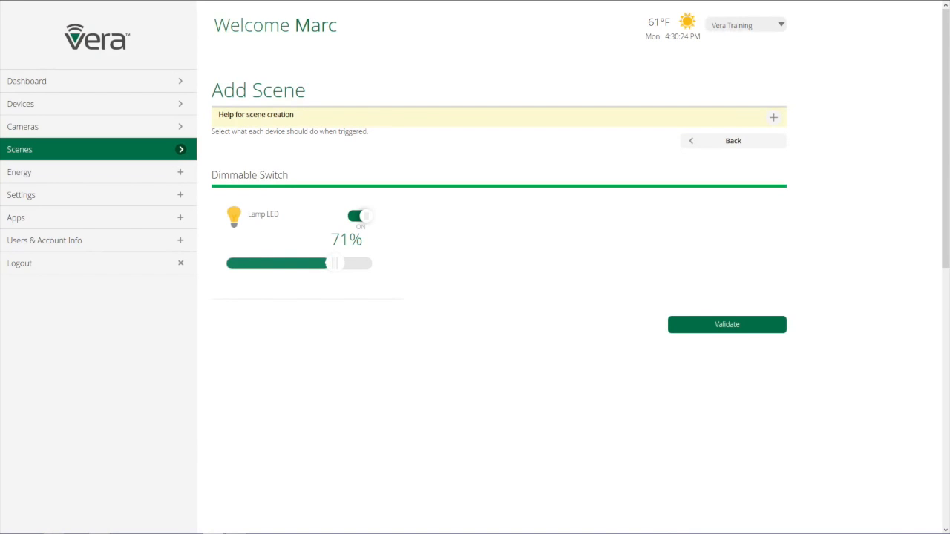
Add a delayed action that runs later
{"action": "left_click", "coordinate": [732, 140]}
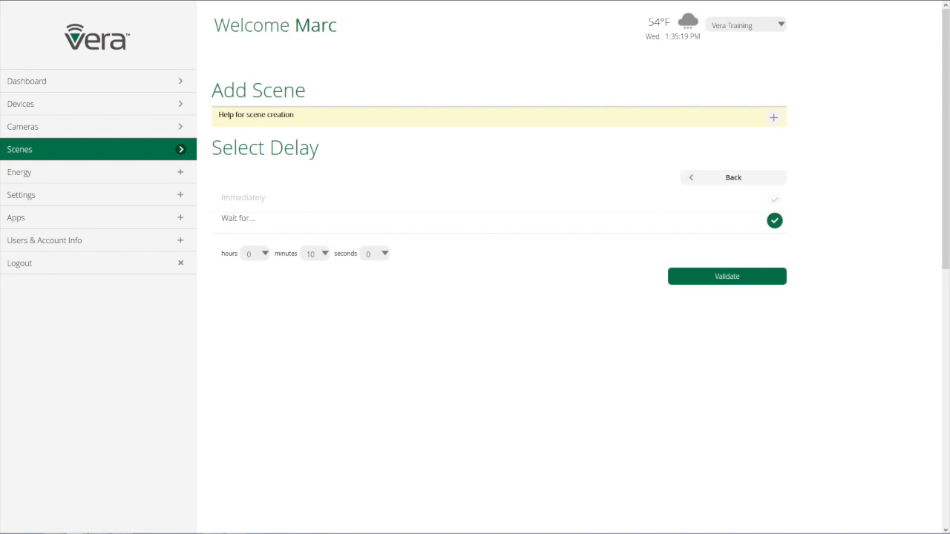
Confirm the 10-minute wait for the delayed action
{"action": "left_click", "coordinate": [726, 277]}
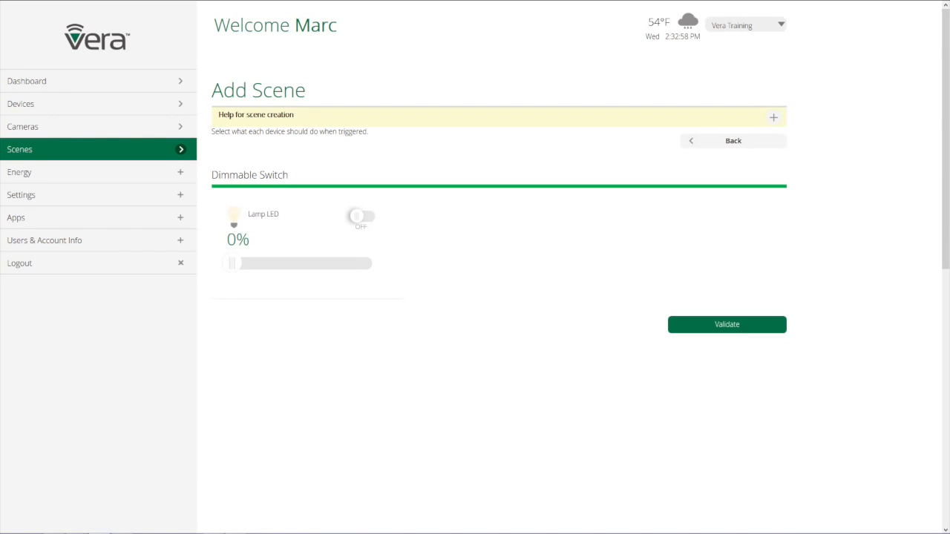
Confirm the Lamp LED off action and the person to notify when the scene runs
{"action": "left_click", "coordinate": [726, 324]}
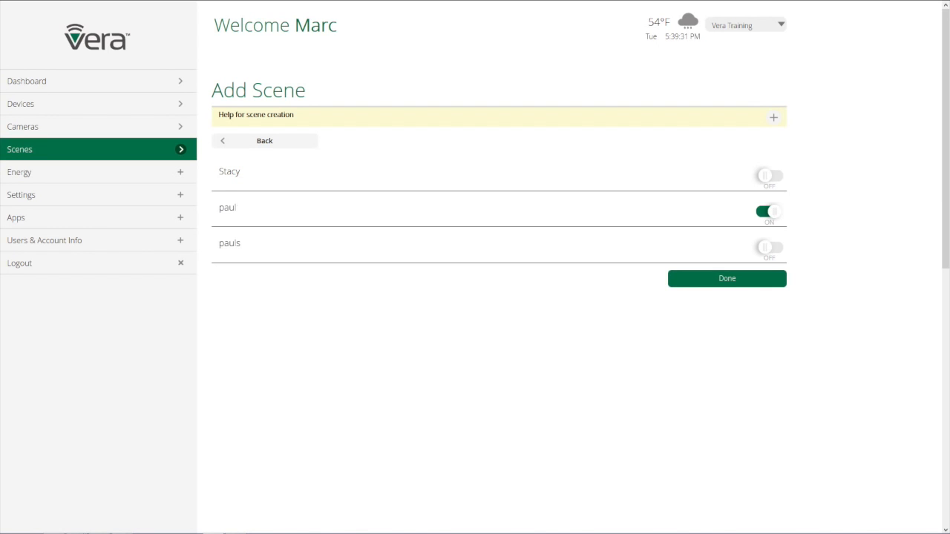
{"action": "left_click", "coordinate": [726, 278]}
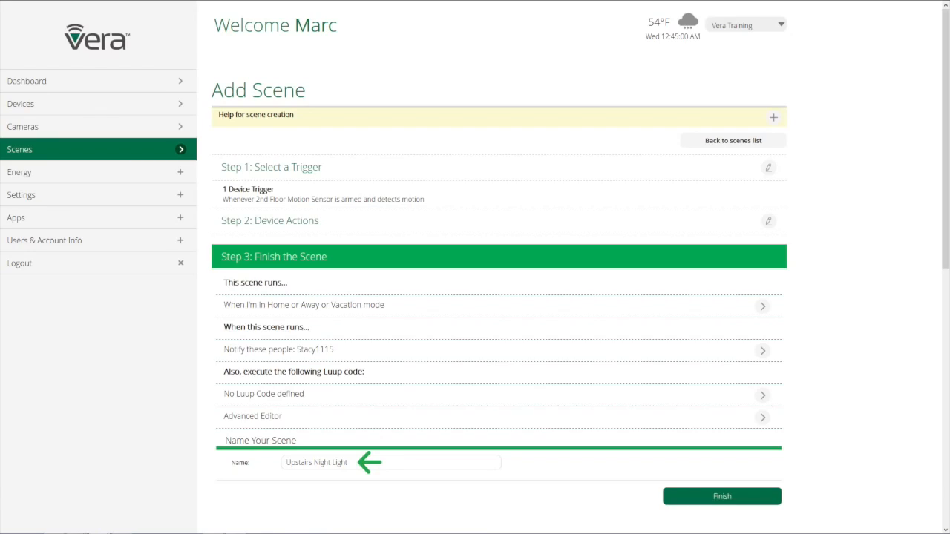